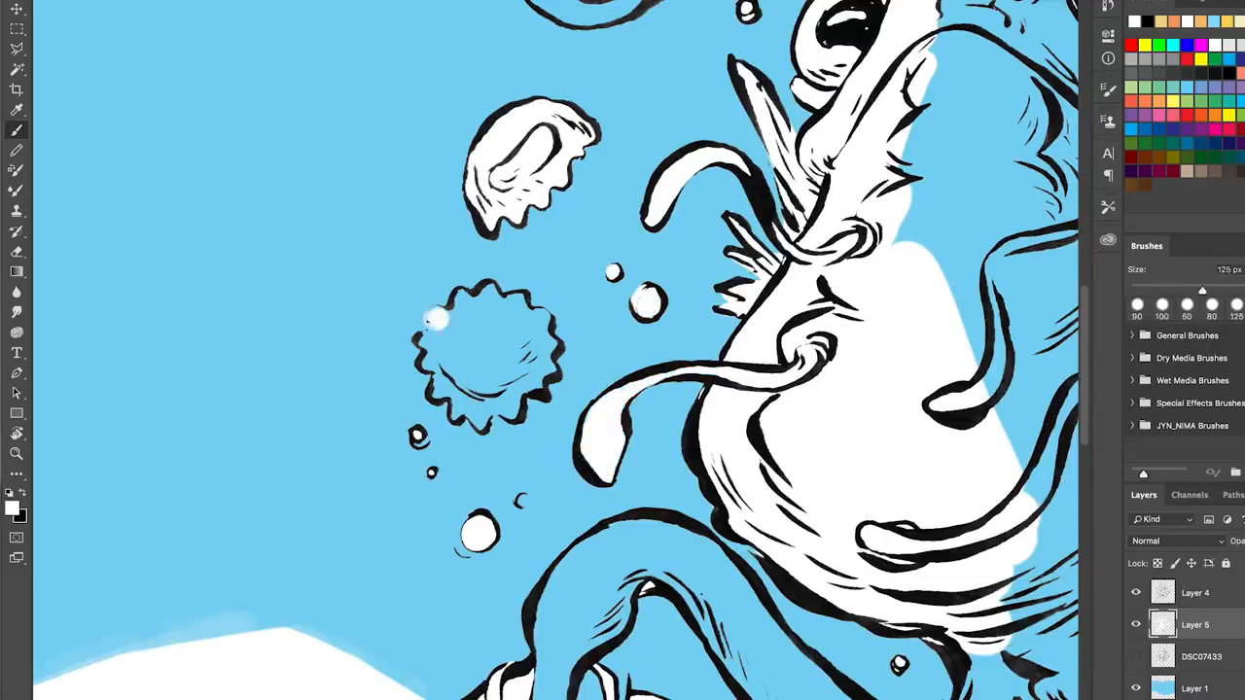
Brush a white flat stroke inside the spiky gear-shaped bubble left of the big figure
{"action": "left_click_drag", "start_coordinate": [432, 315], "coordinate": [515, 365]}
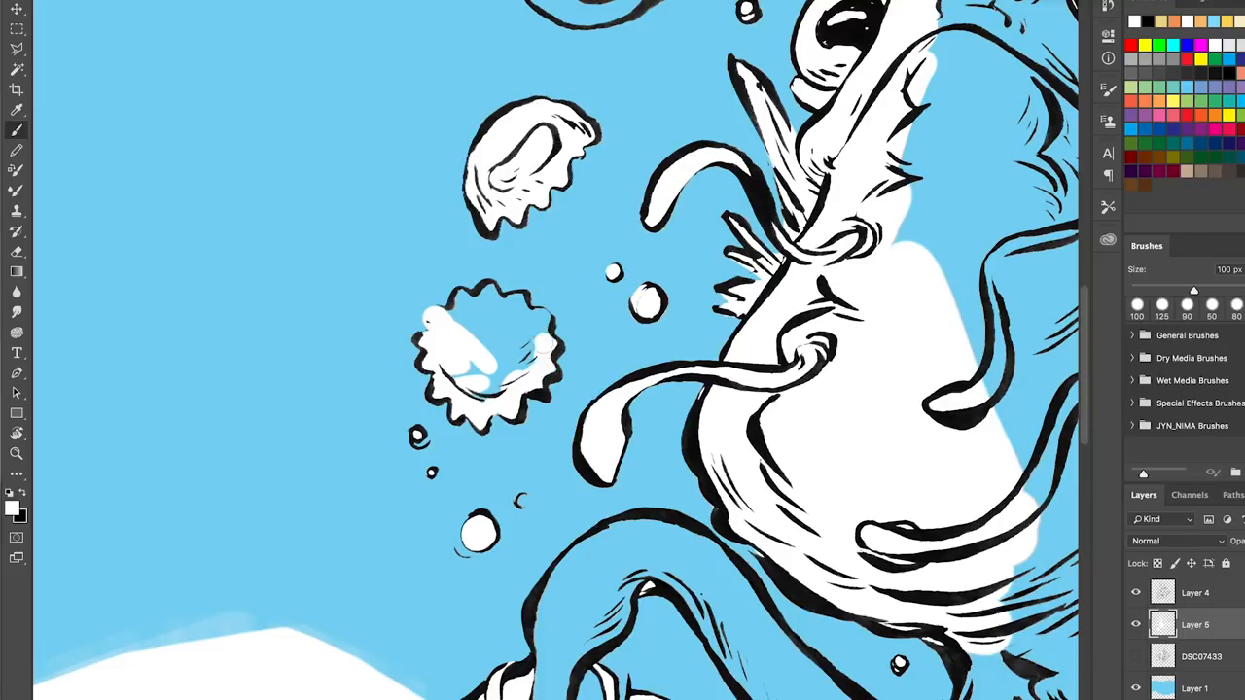